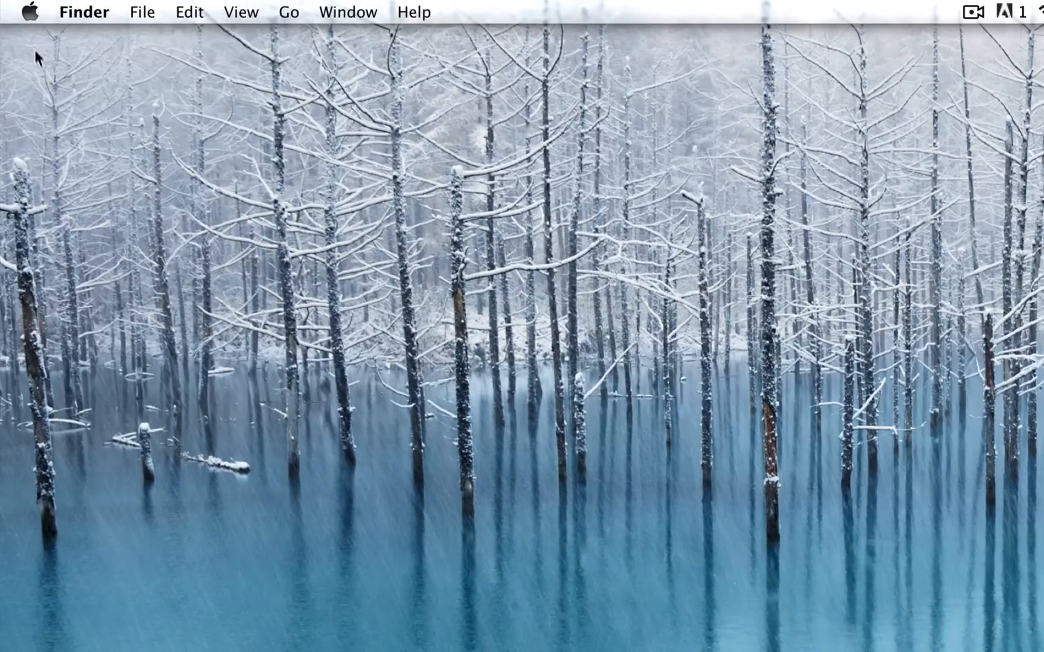
Force quit Terminal from the Apple menu's Force Quit Applications window, confirming the alert.
click(31, 13)
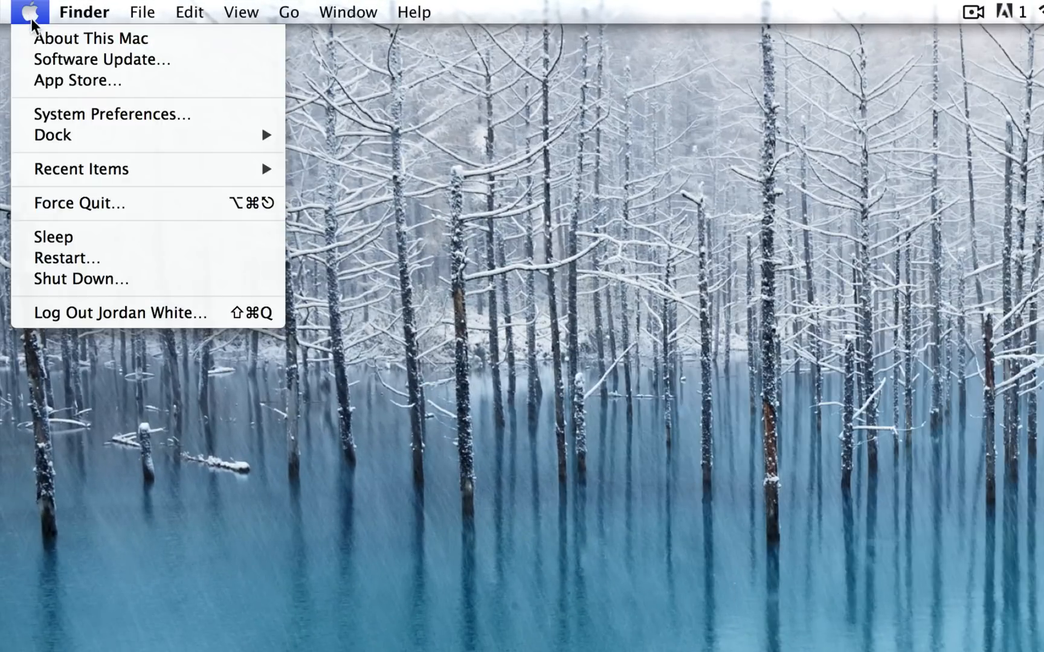
mouse_move(142, 213)
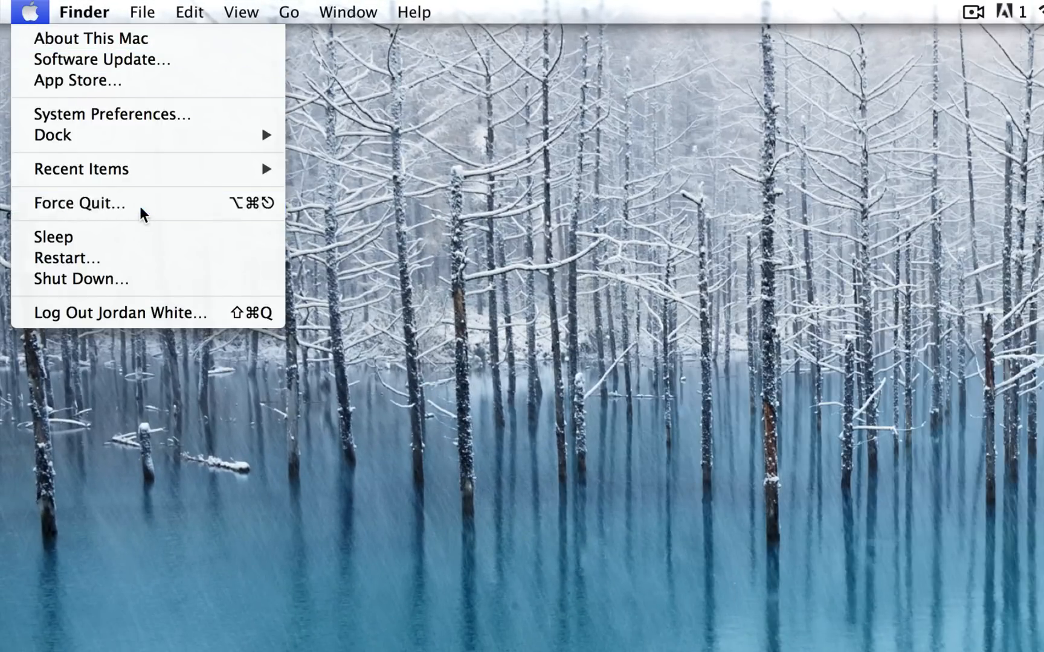
click(79, 203)
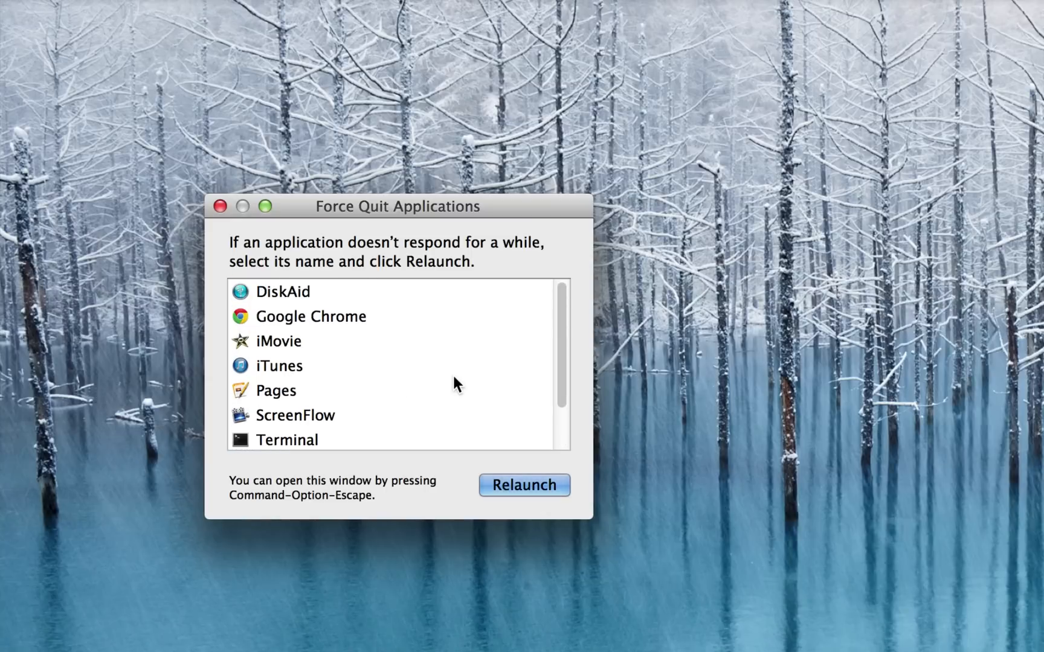
click(277, 340)
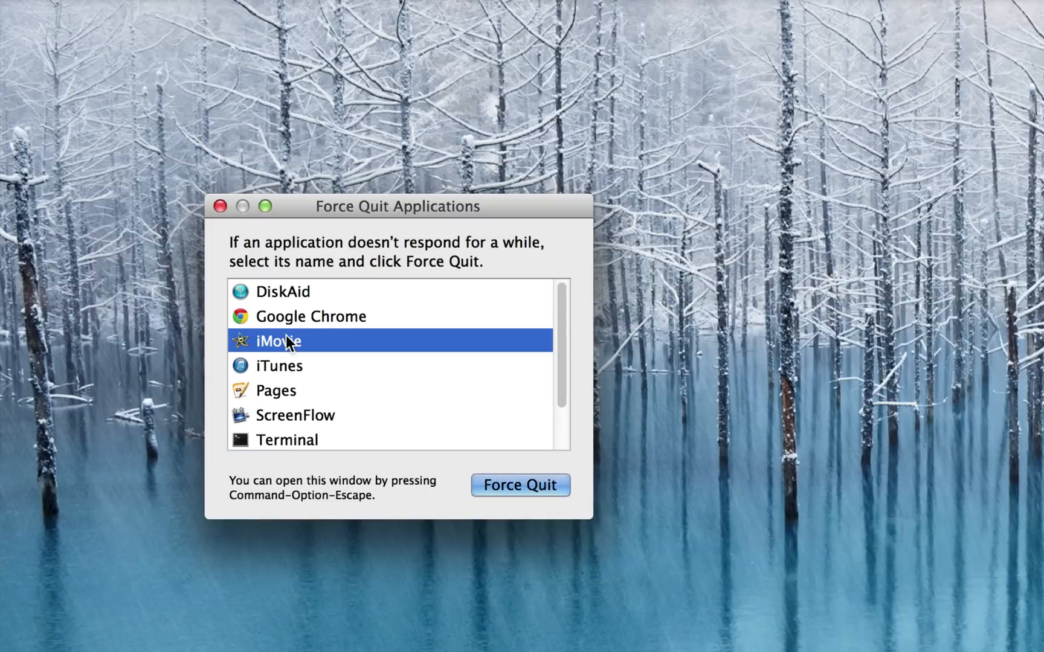
mouse_move(539, 489)
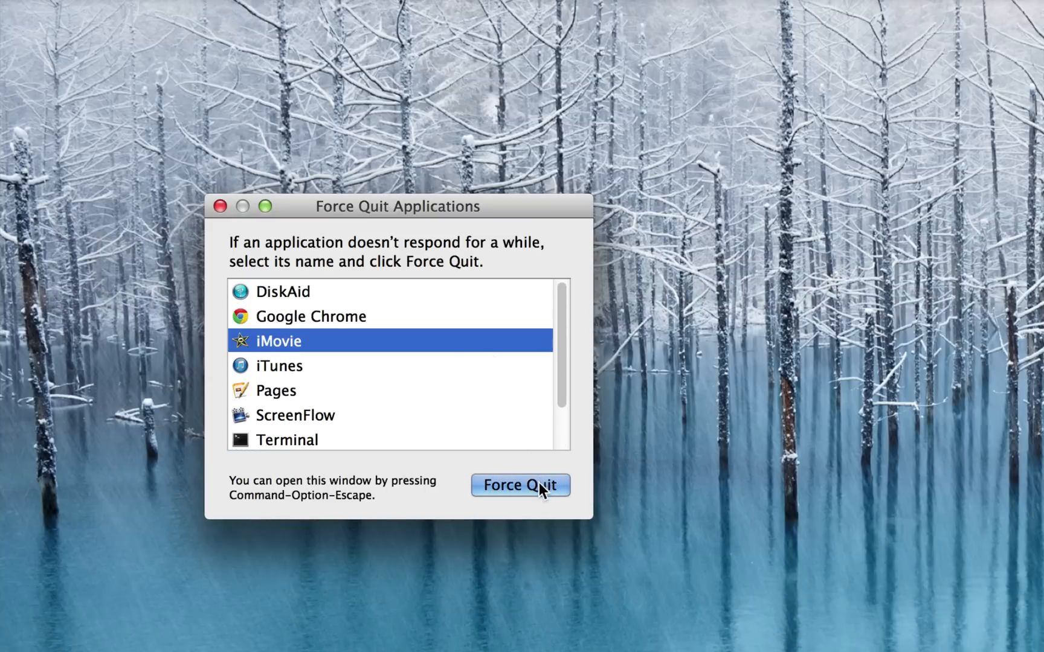
mouse_move(397, 447)
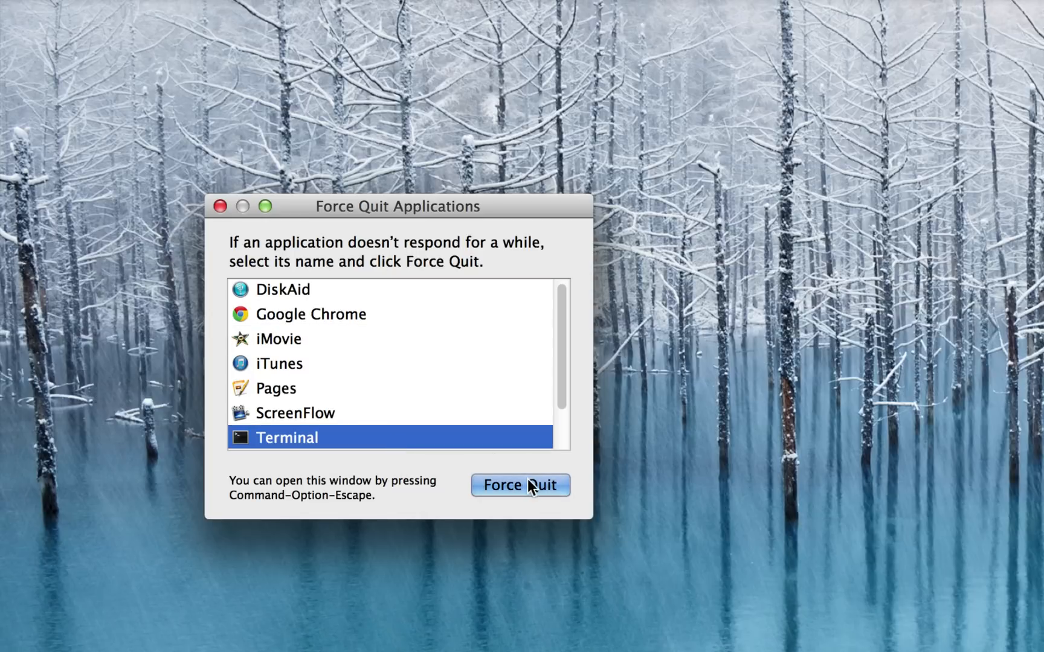
mouse_move(333, 437)
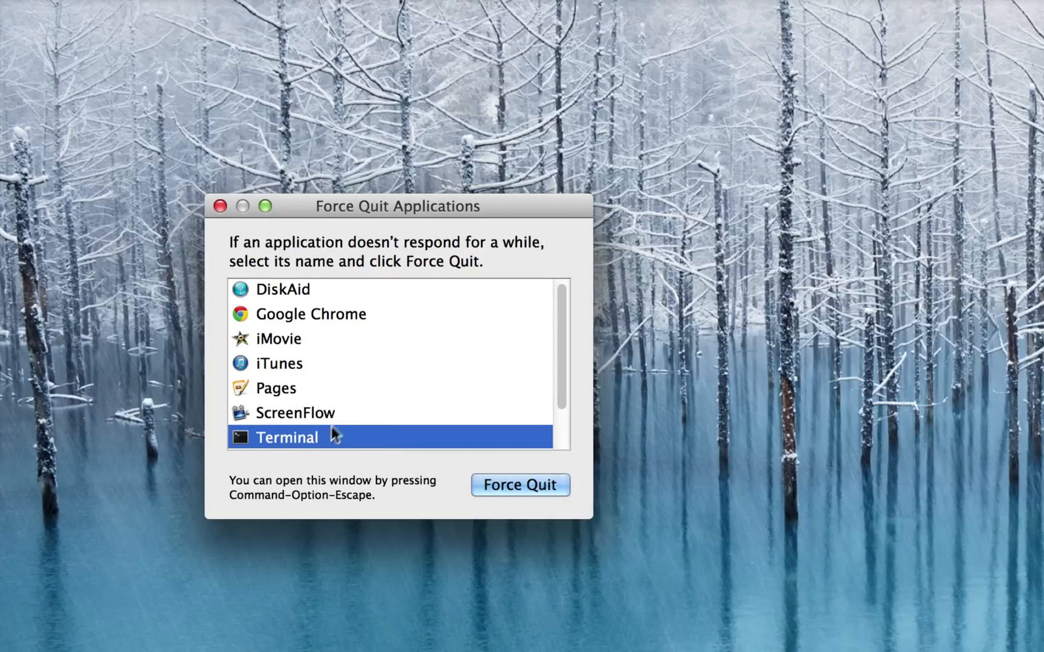
mouse_move(529, 480)
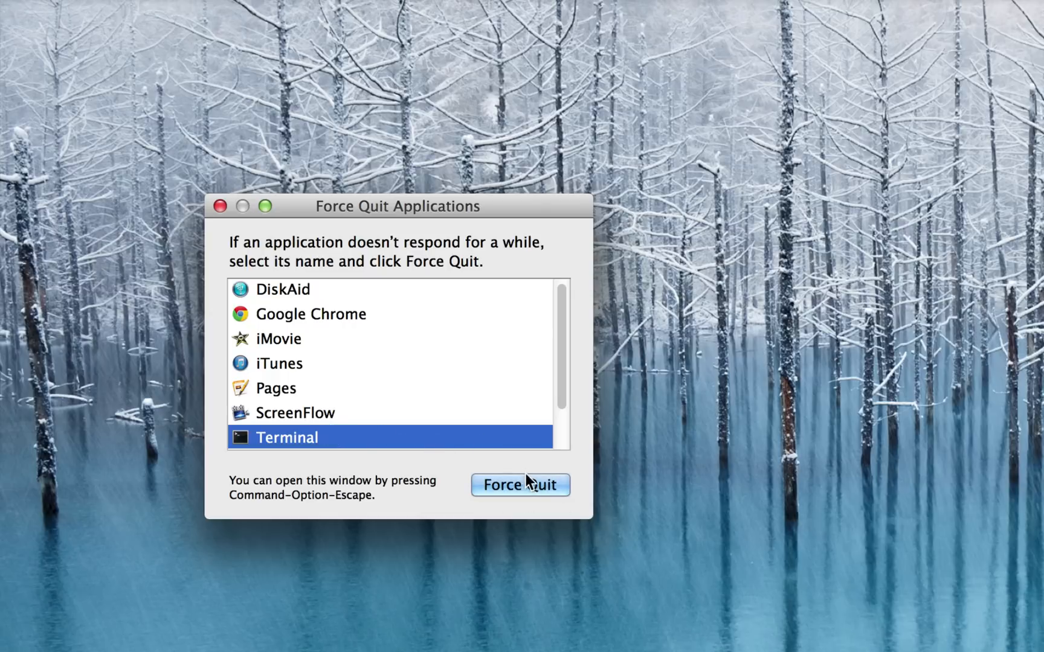
click(520, 484)
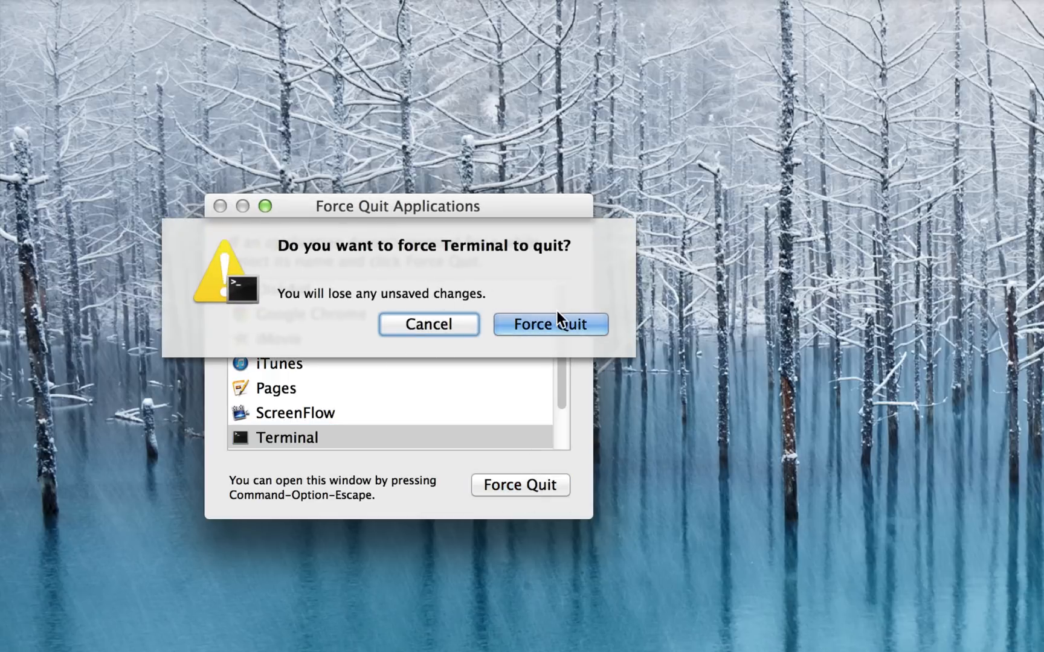
click(549, 324)
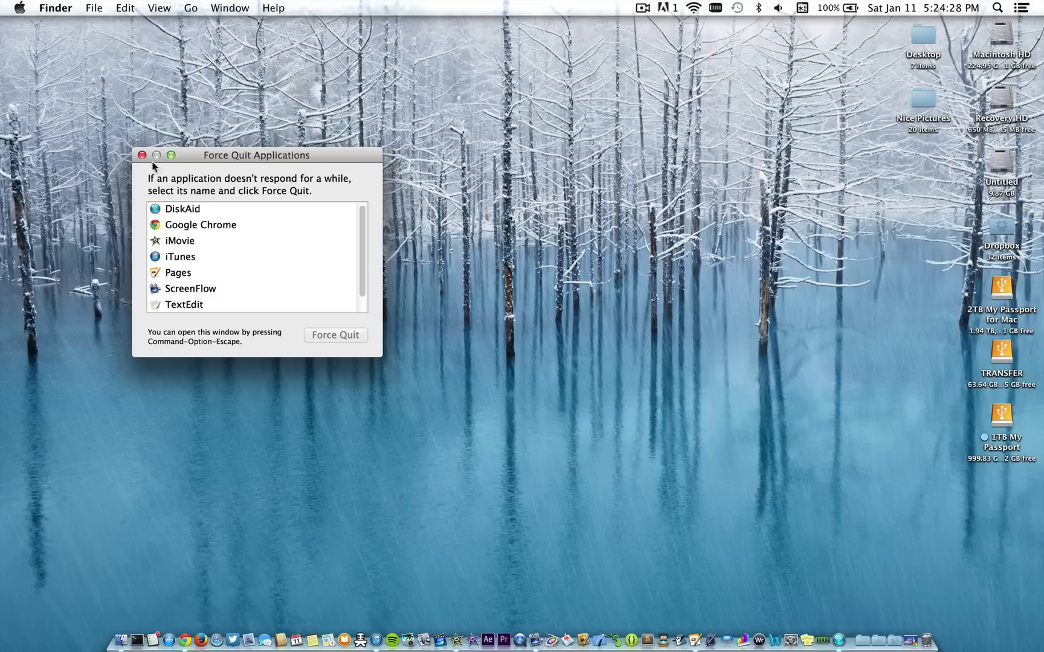
Close the Force Quit Applications window, then open and dismiss the Apple menu.
click(143, 156)
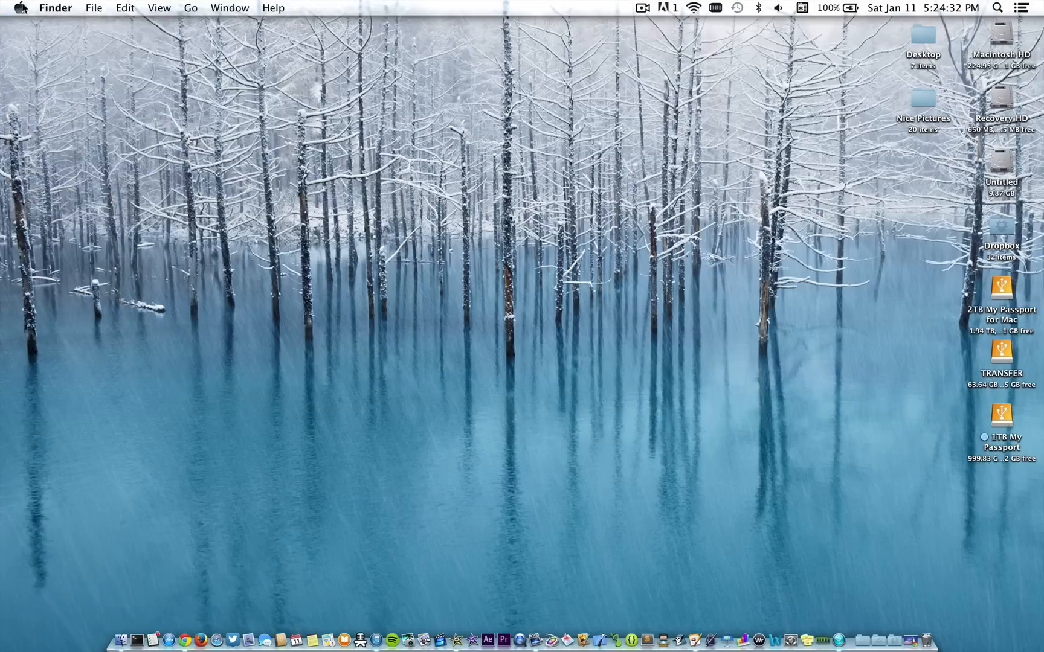
mouse_move(374, 152)
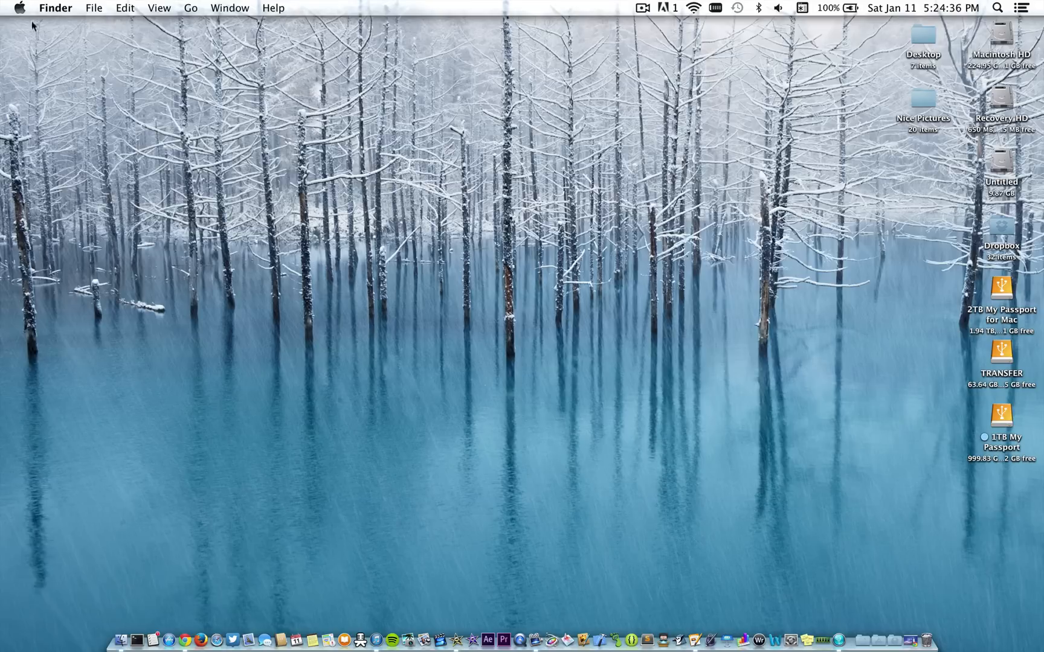
mouse_move(18, 12)
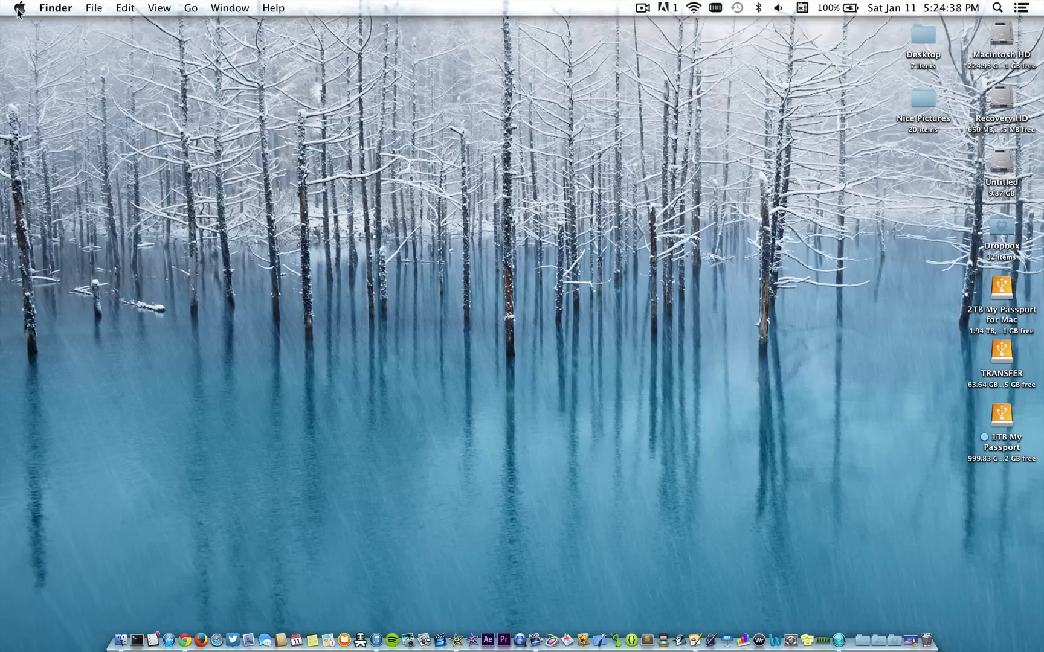
mouse_move(93, 120)
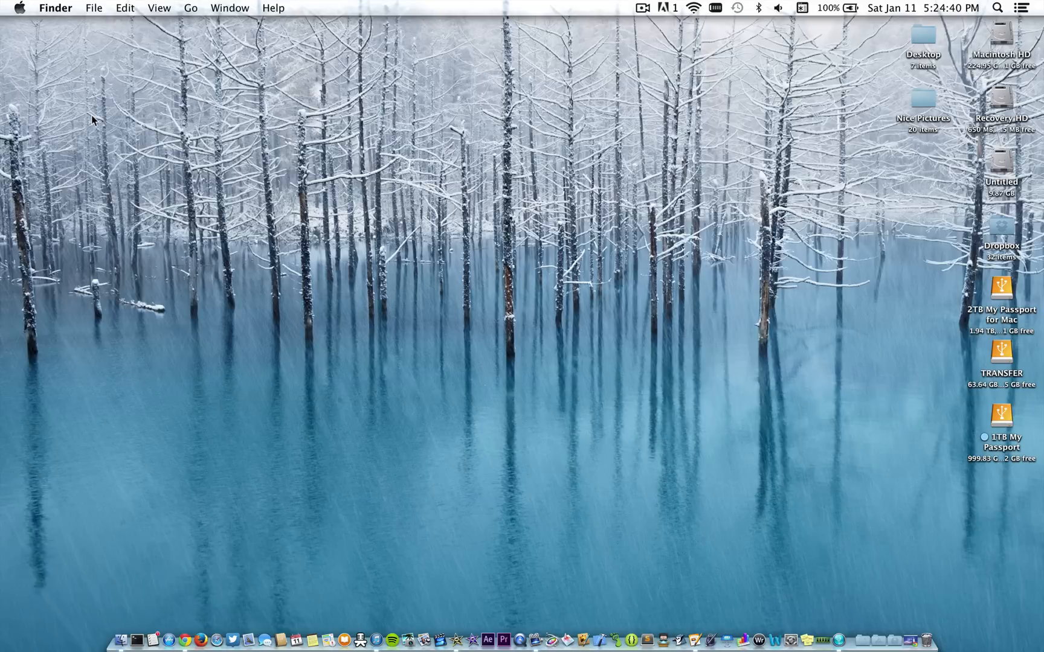
mouse_move(219, 180)
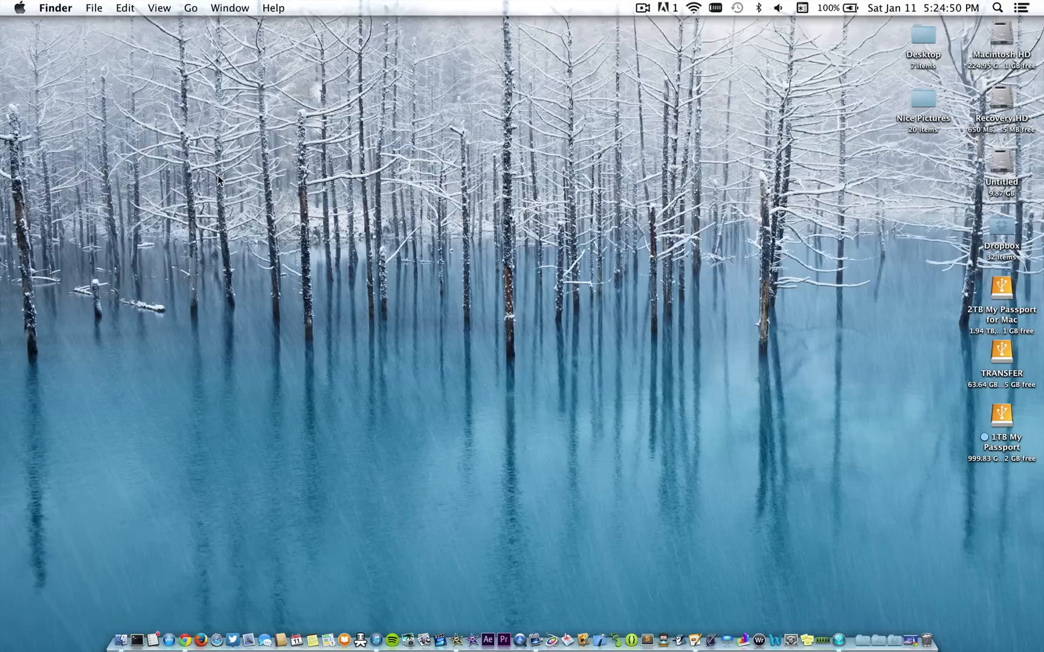
click(18, 8)
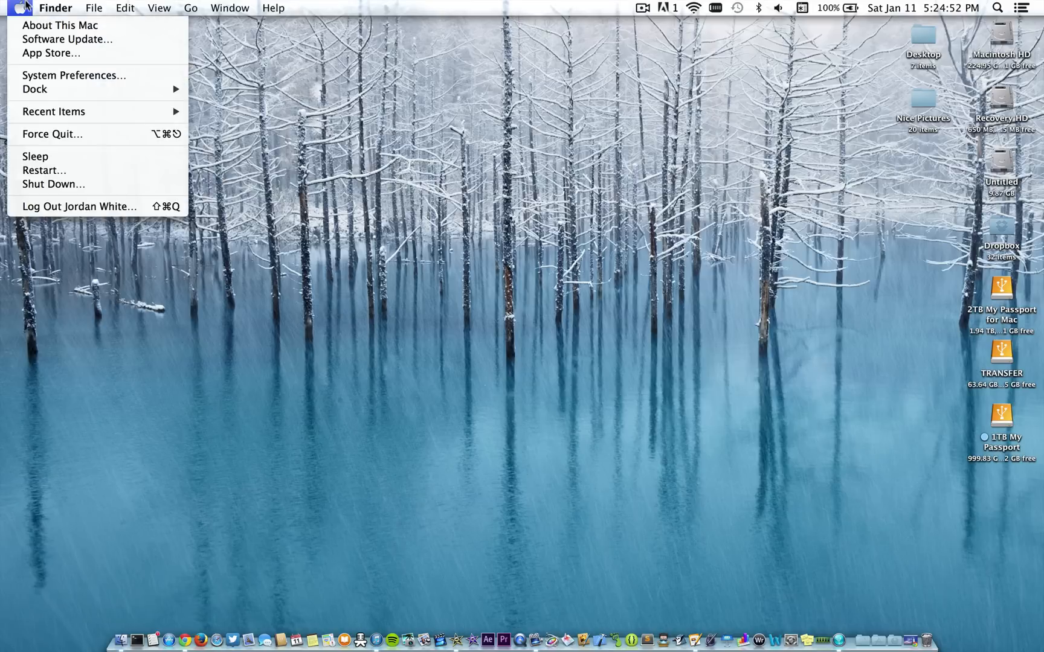
click(413, 195)
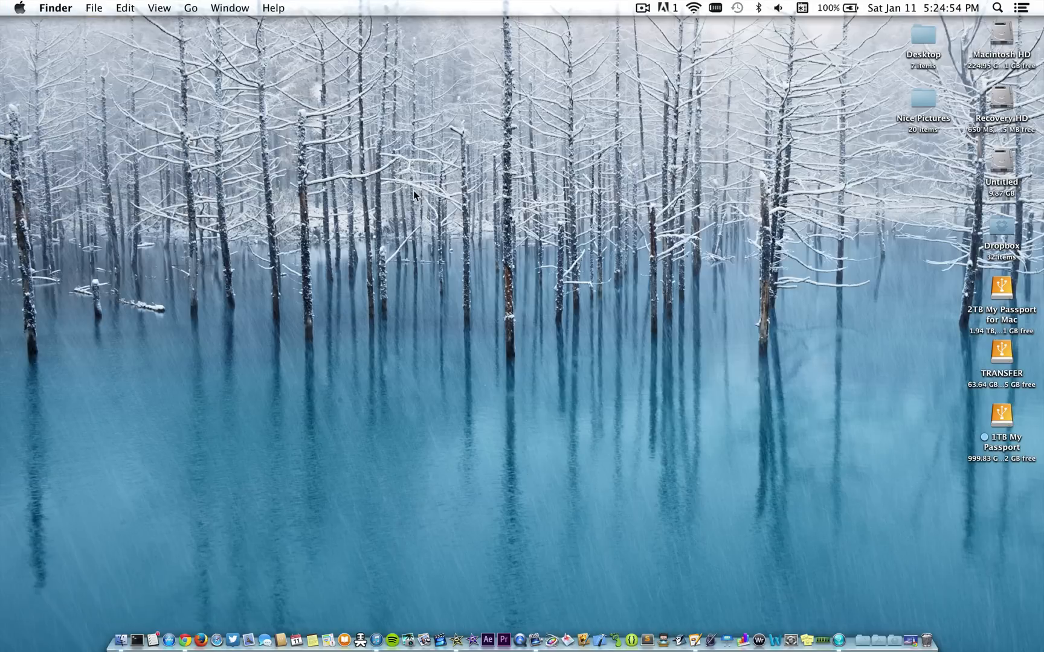
mouse_move(487, 272)
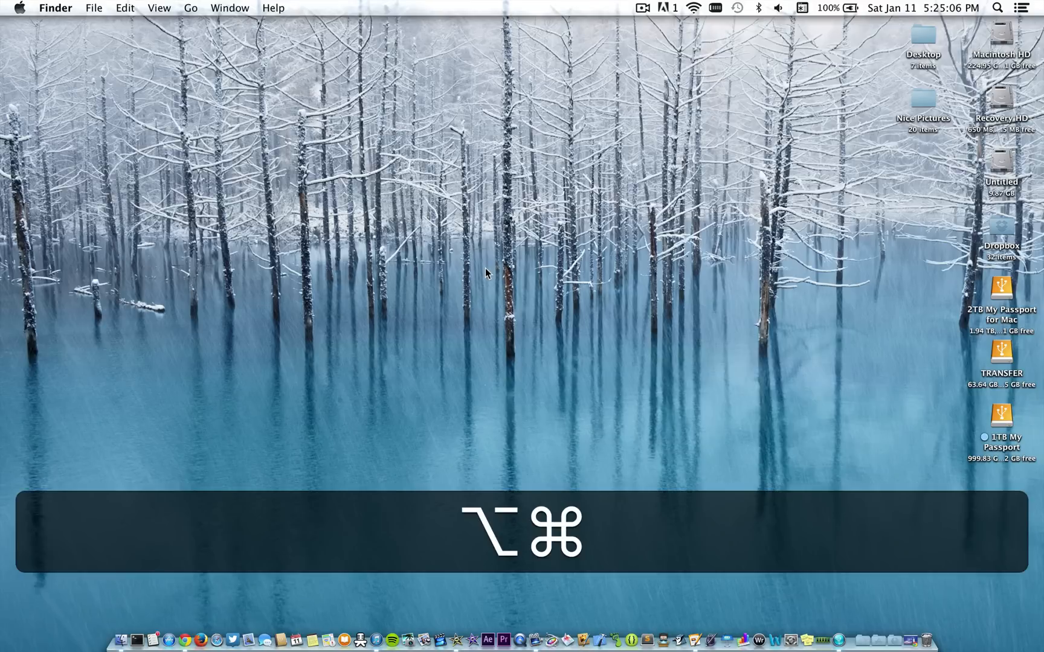
key(cmd+alt+escape)
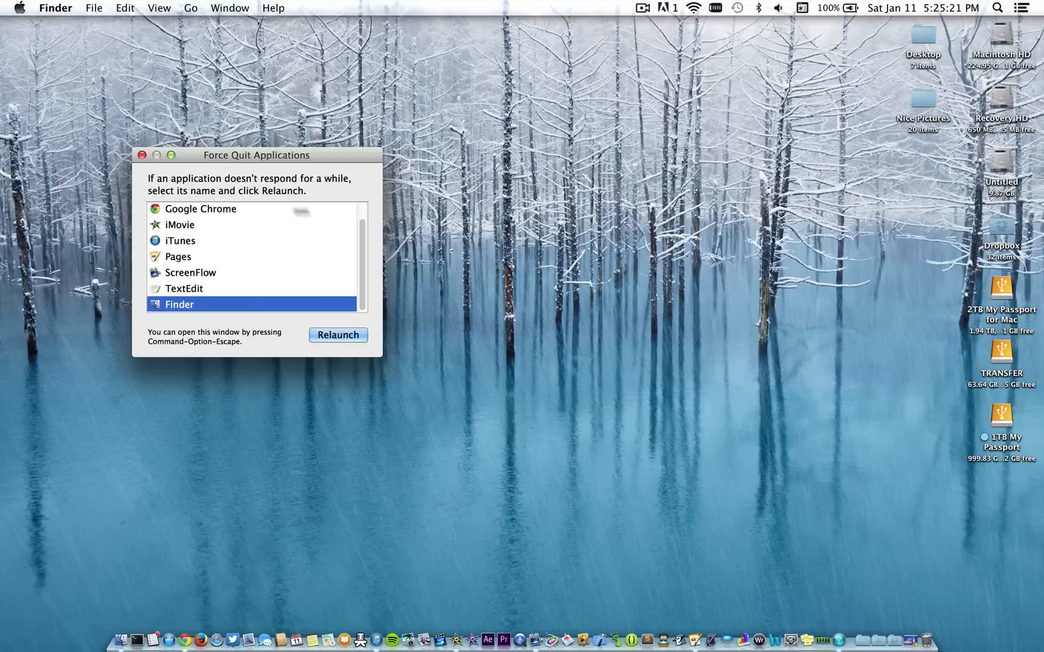
click(338, 335)
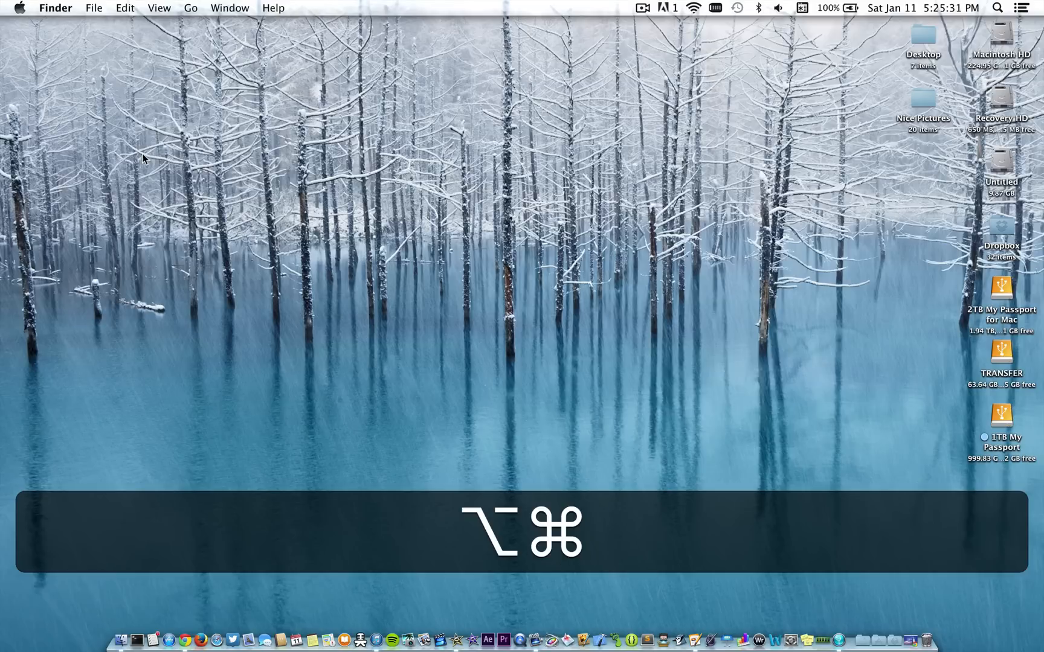
key(cmd+option+escape)
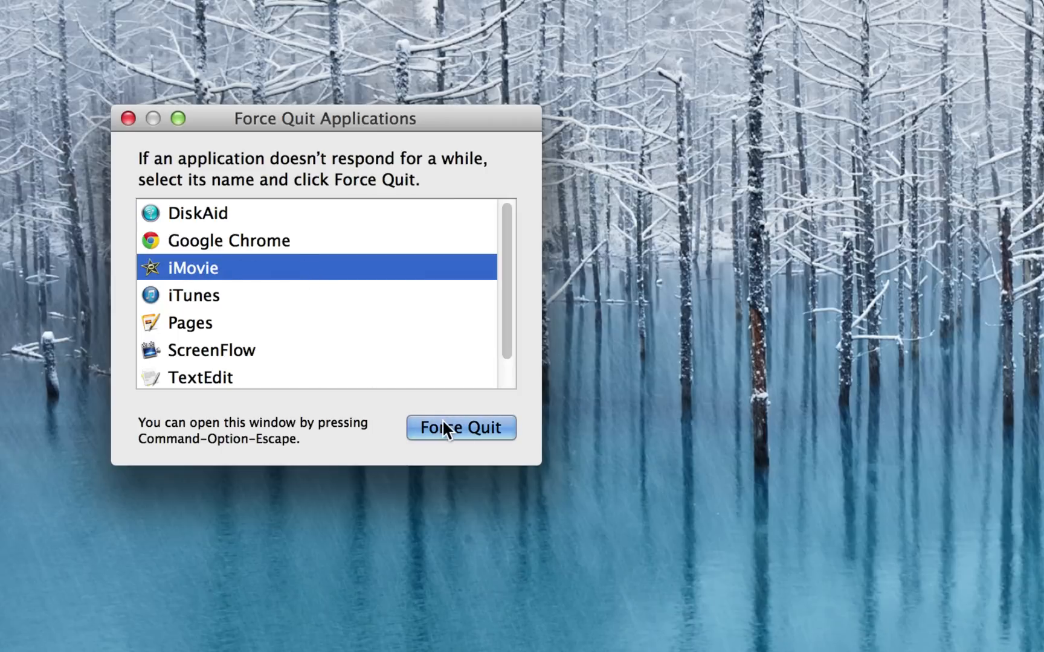
Force quit iMovie, confirm the alert, and close the Force Quit Applications window.
click(460, 428)
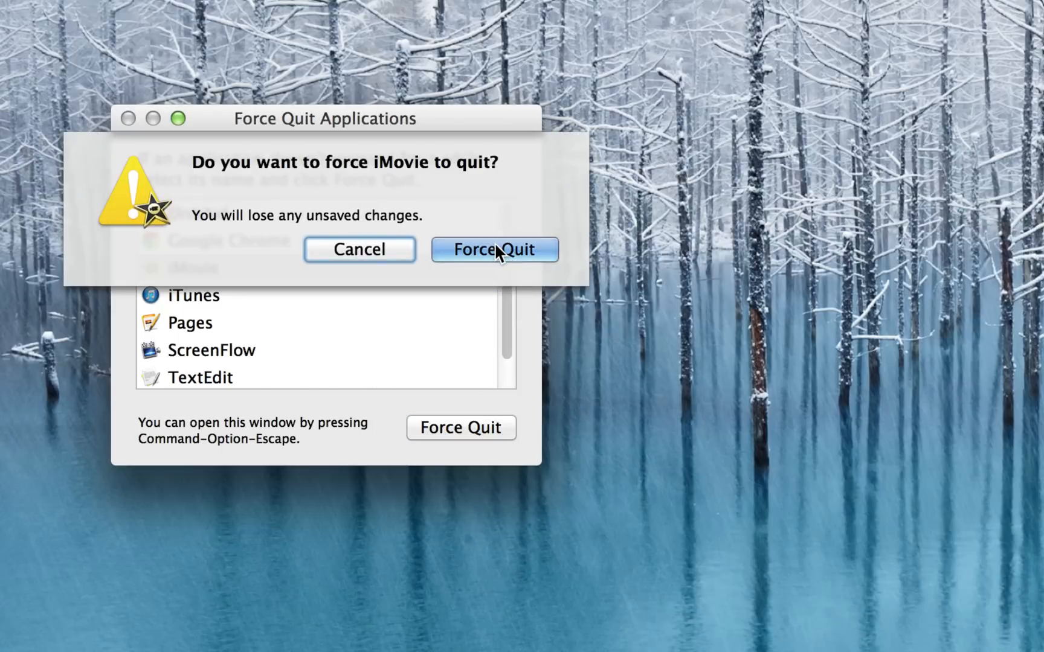
click(494, 248)
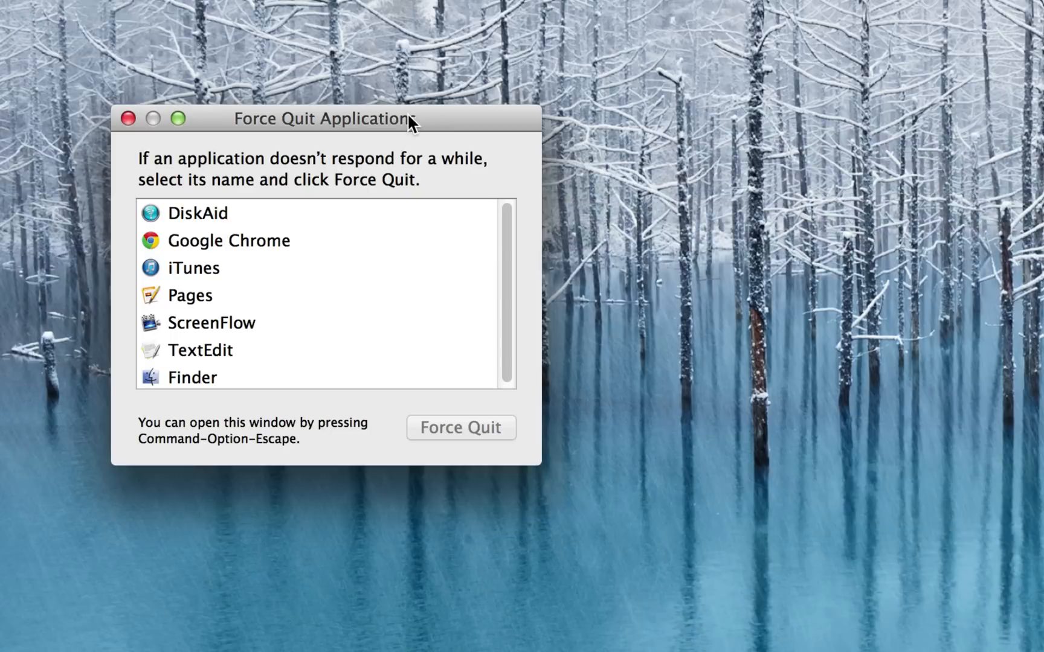
mouse_move(300, 126)
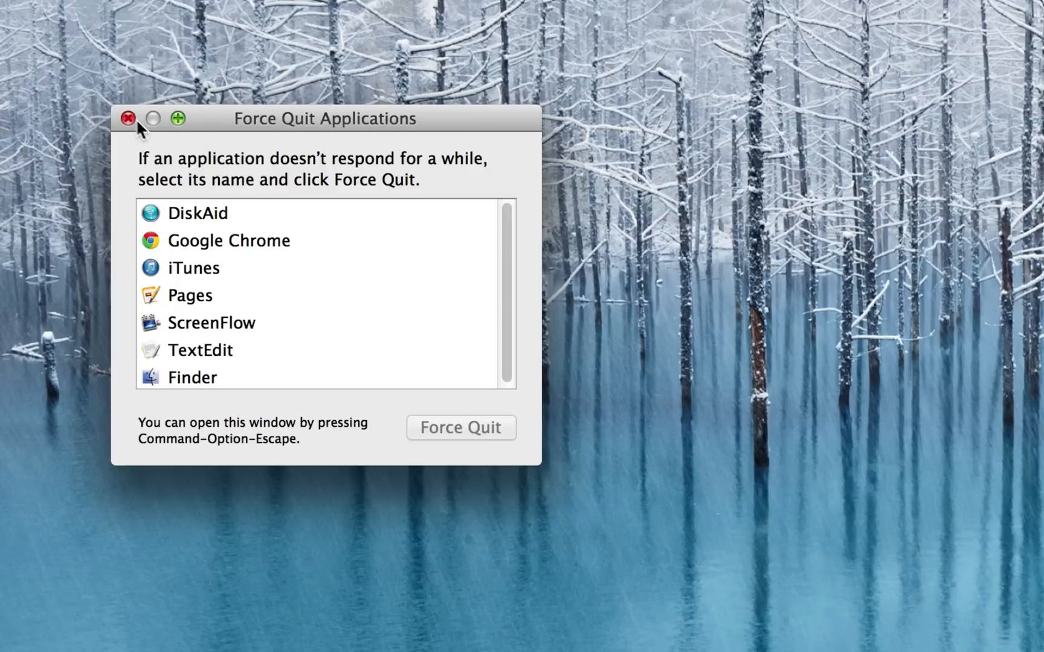
click(126, 118)
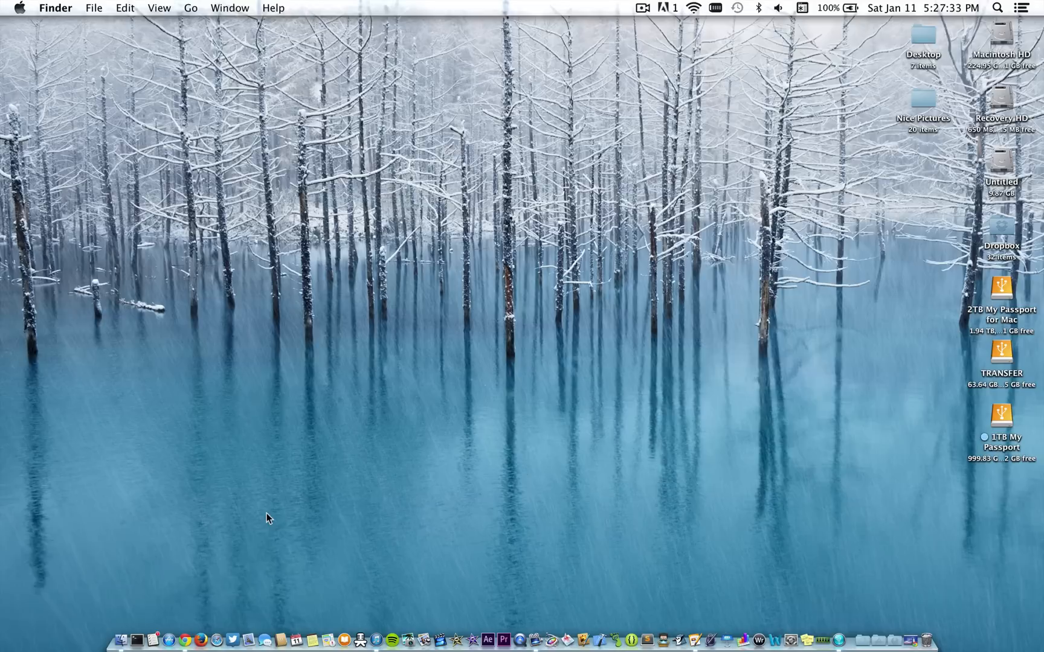
mouse_move(281, 517)
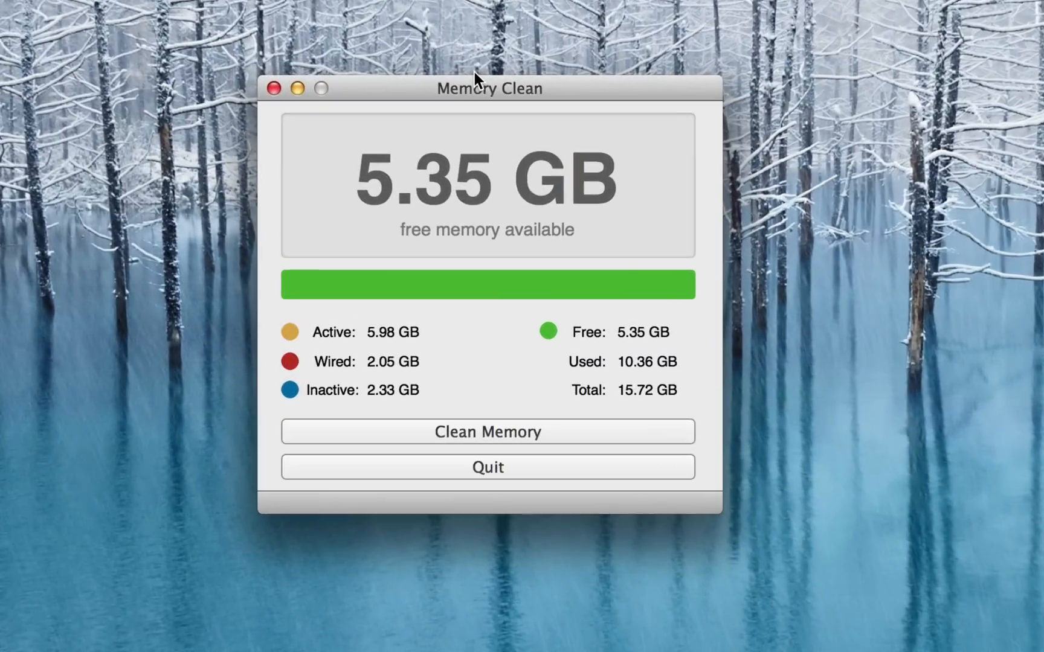
mouse_move(337, 350)
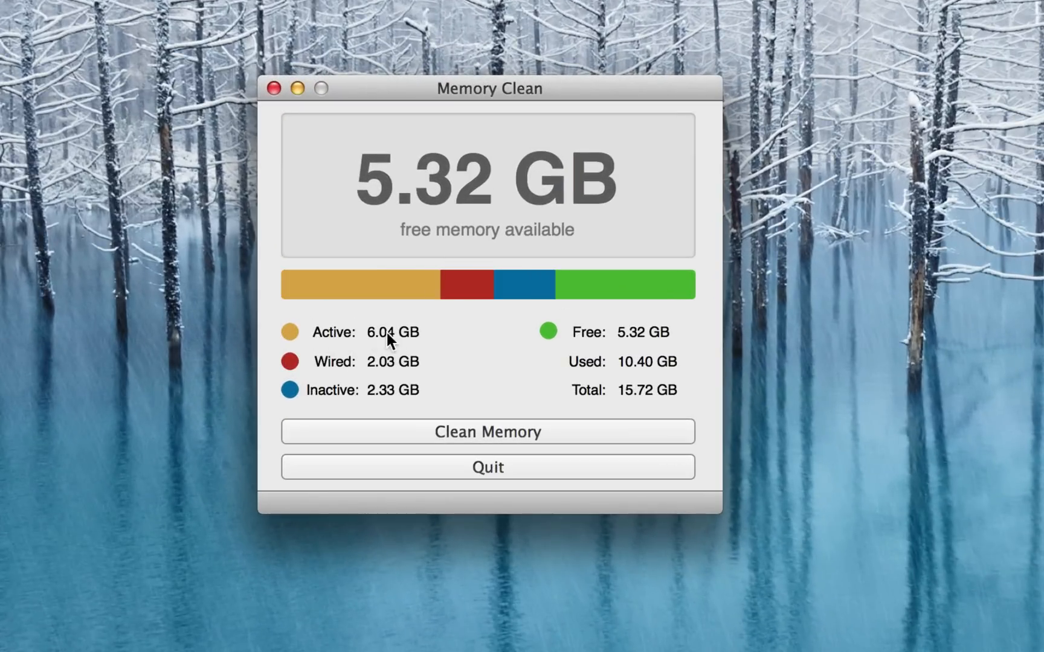
mouse_move(582, 354)
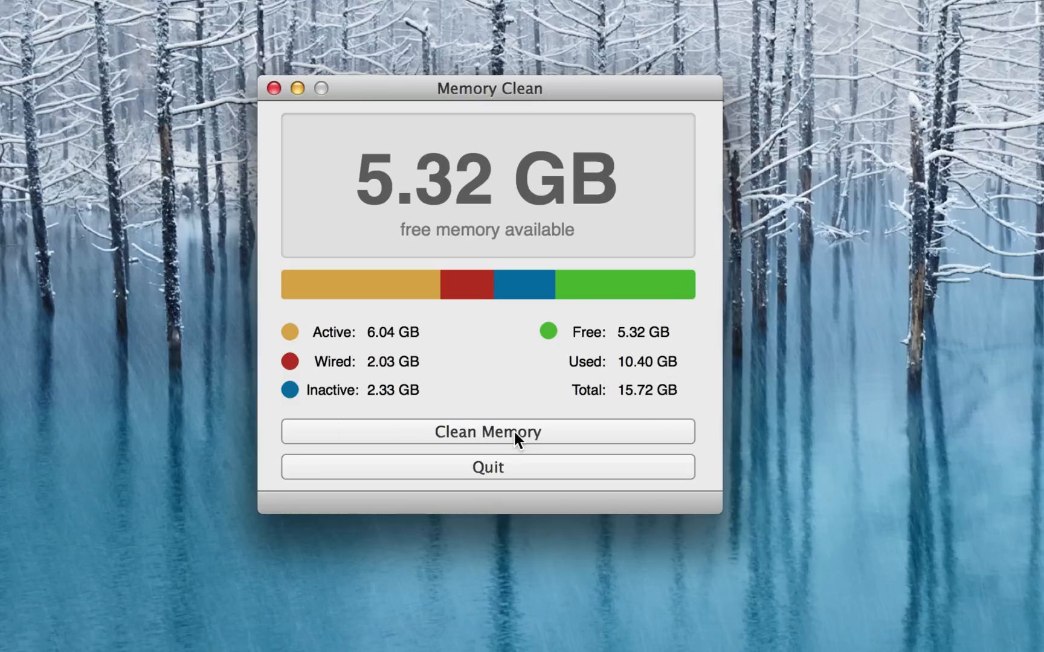
Start Clean Memory in Memory Clean to raise free memory from 5.32 GB.
click(487, 431)
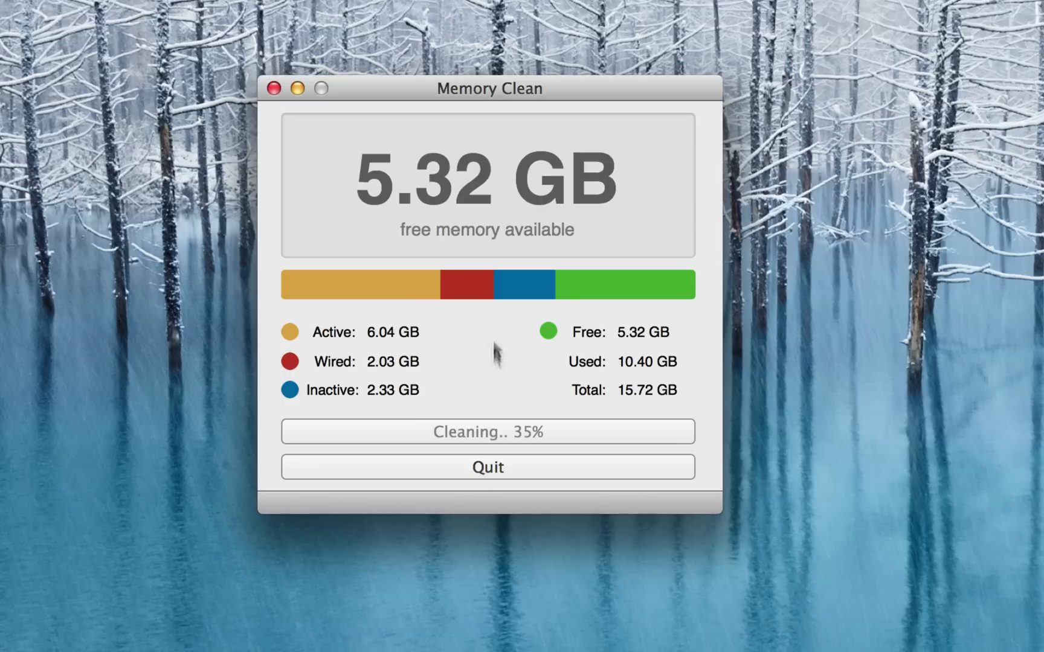
mouse_move(455, 378)
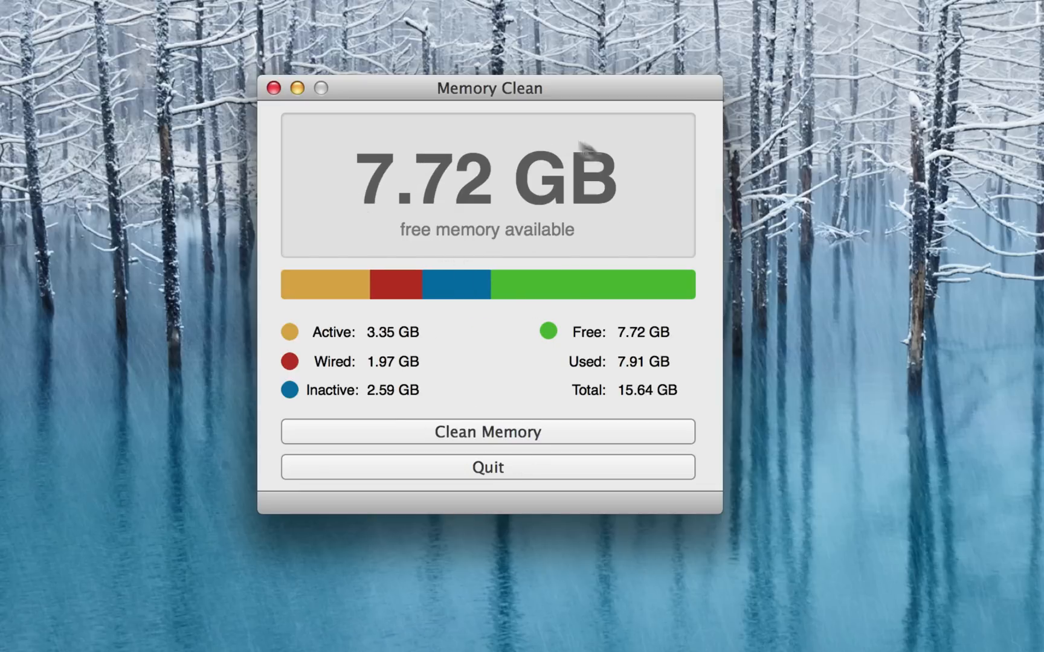
mouse_move(486, 392)
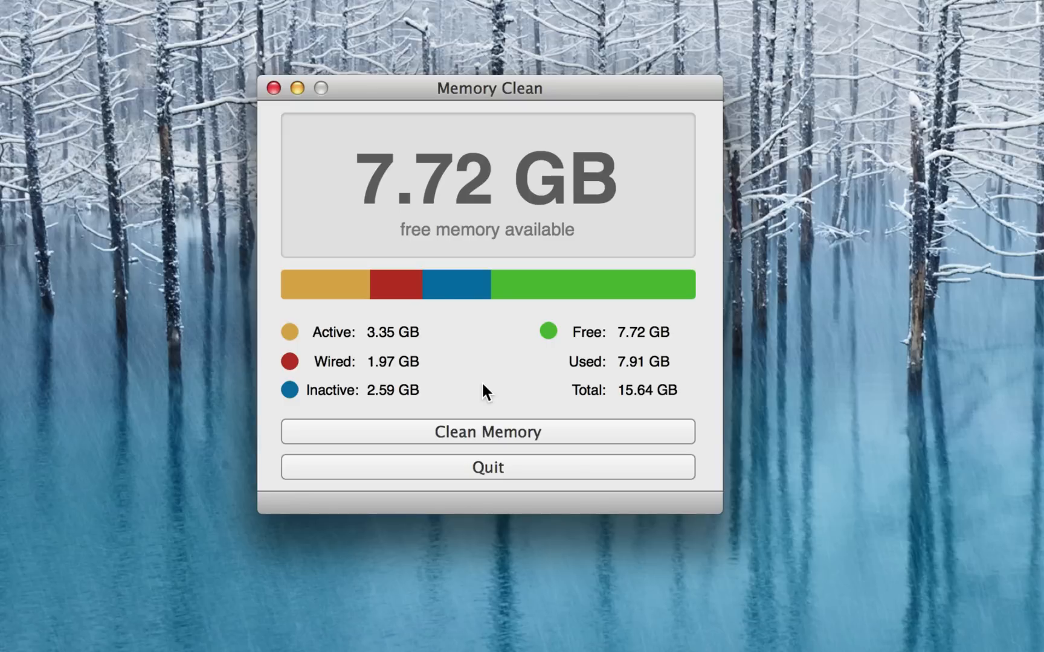